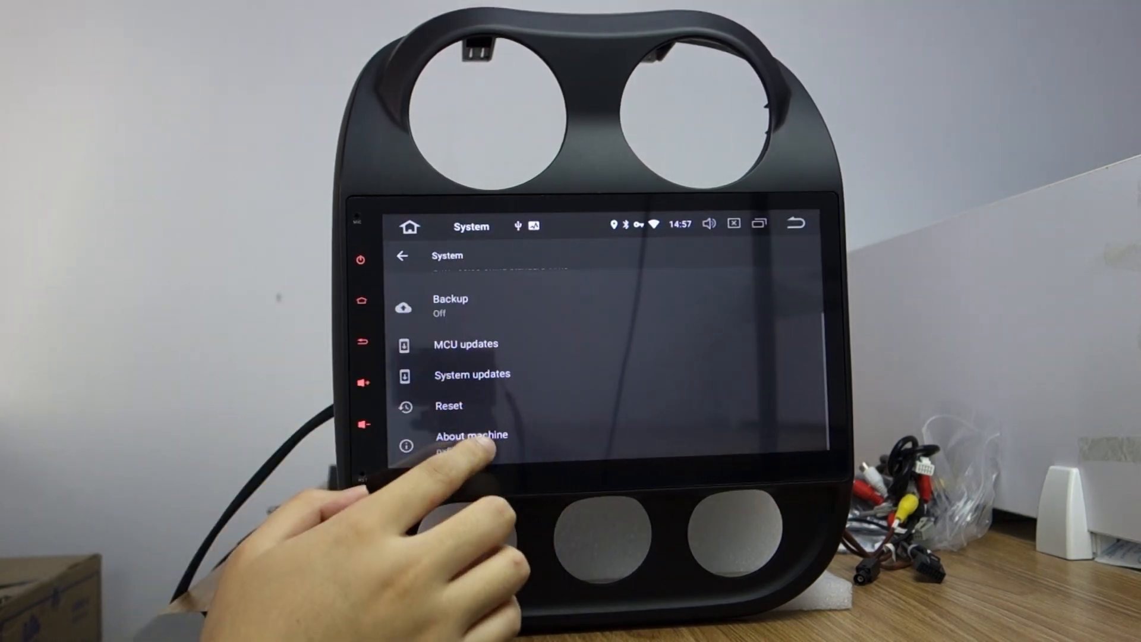
Show the About machine information for the head unit under Settings > System
click(473, 435)
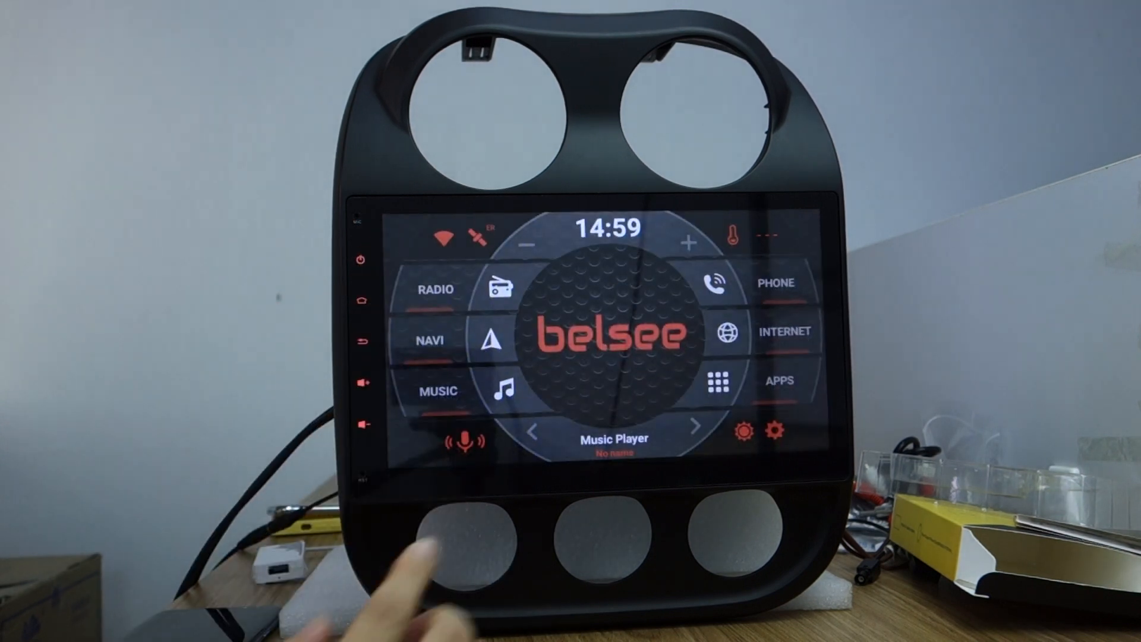
Install the AutoKit .apk from the USB4/APK folder using APK Installer
click(713, 381)
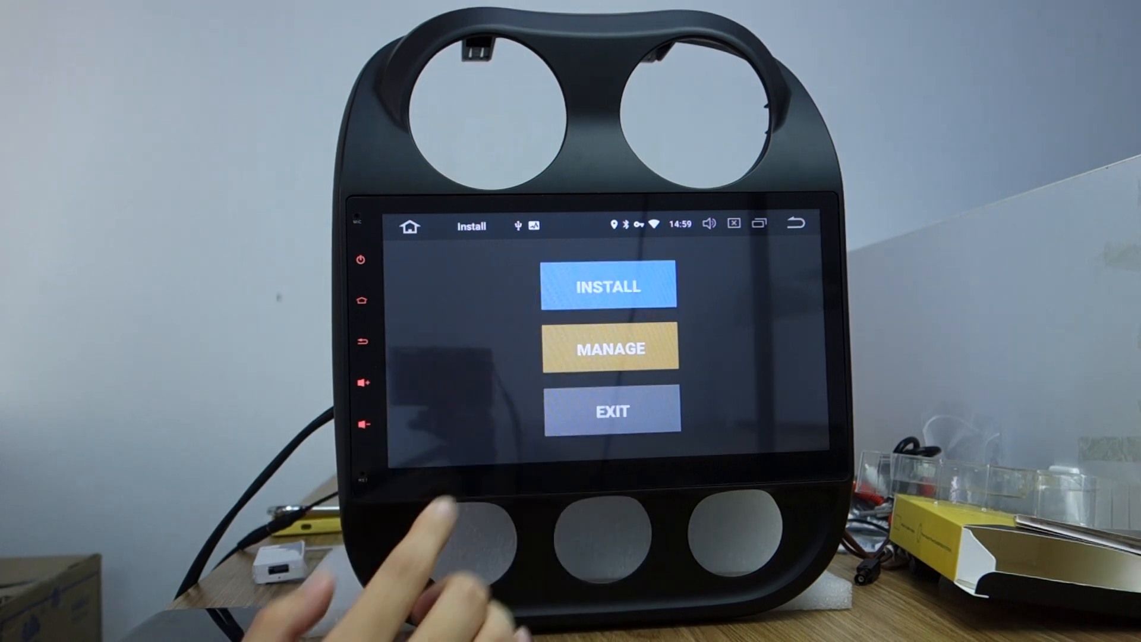
click(609, 286)
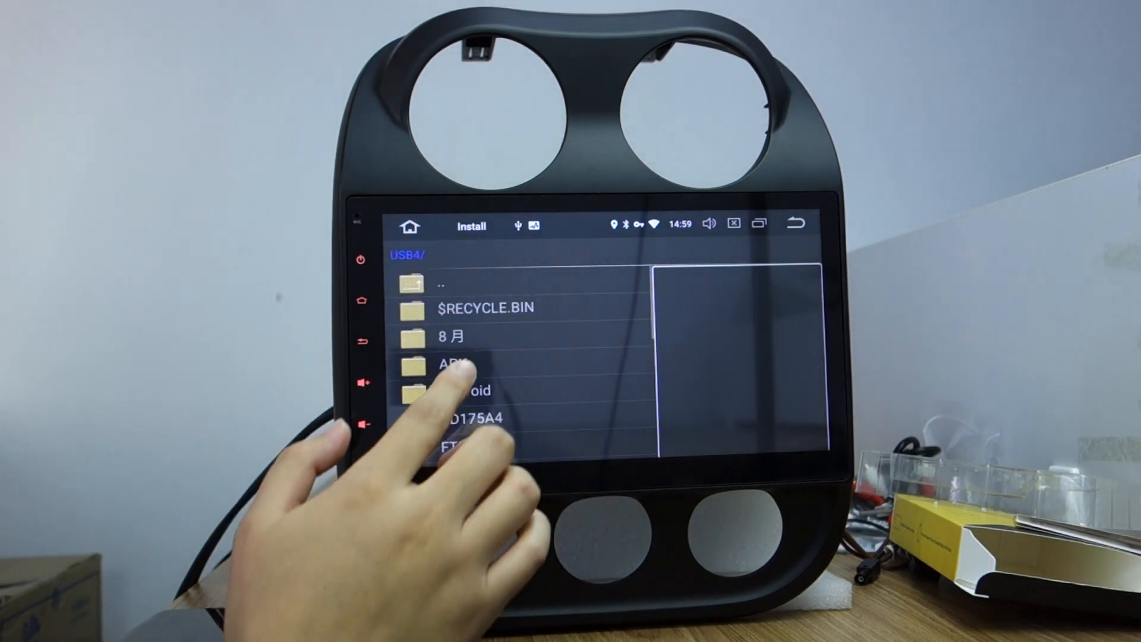
click(454, 364)
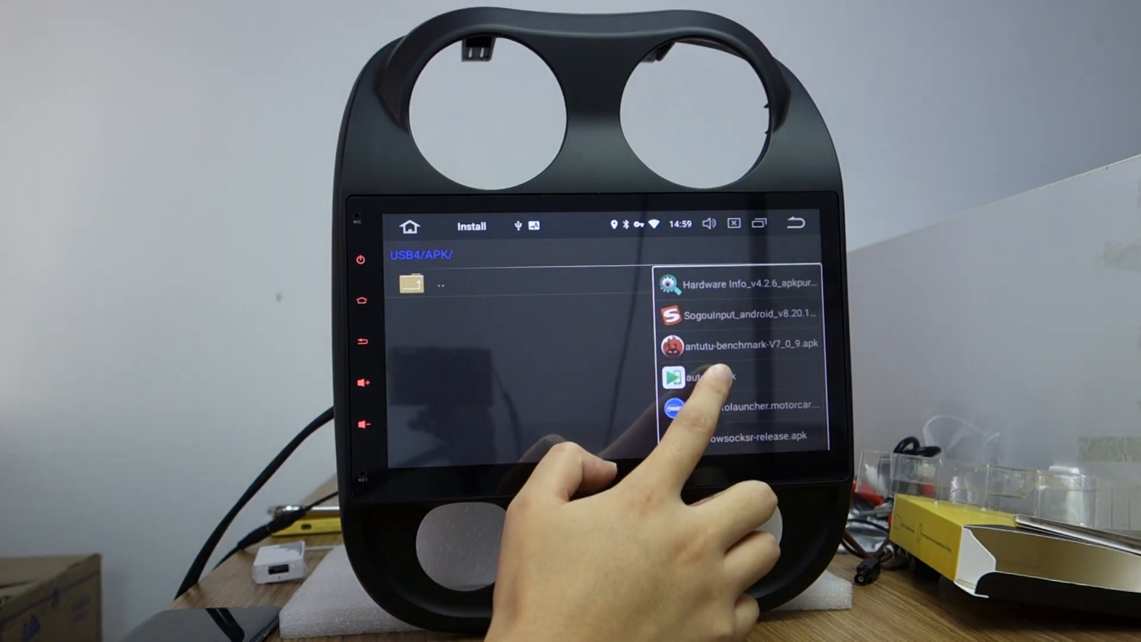
click(707, 376)
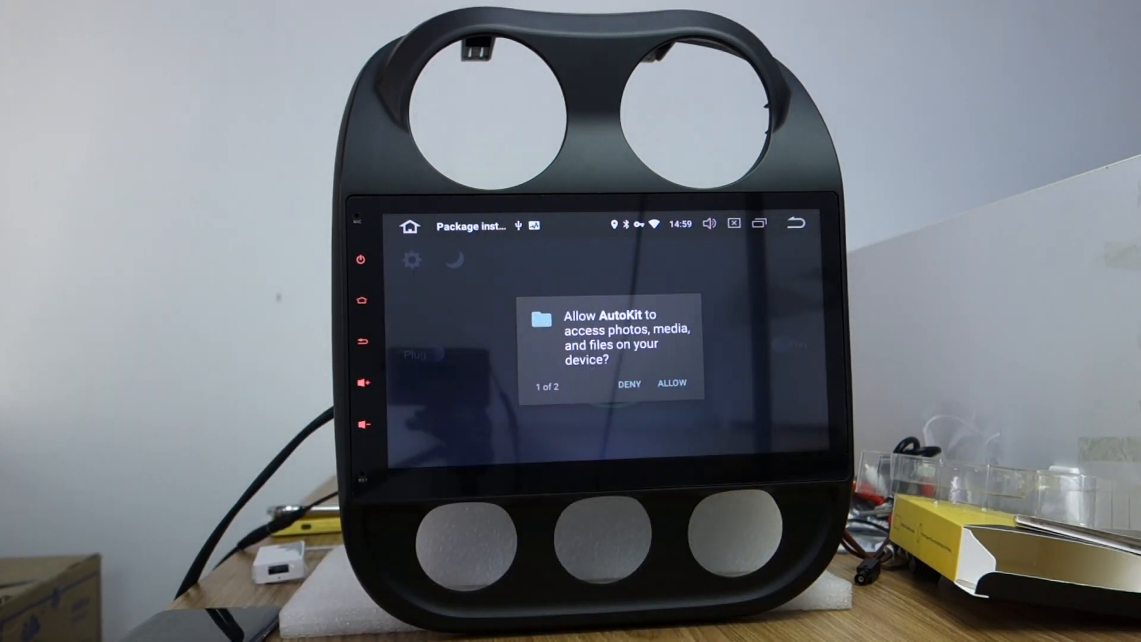
Allow AutoKit access to photos, media and files and to record audio
click(672, 383)
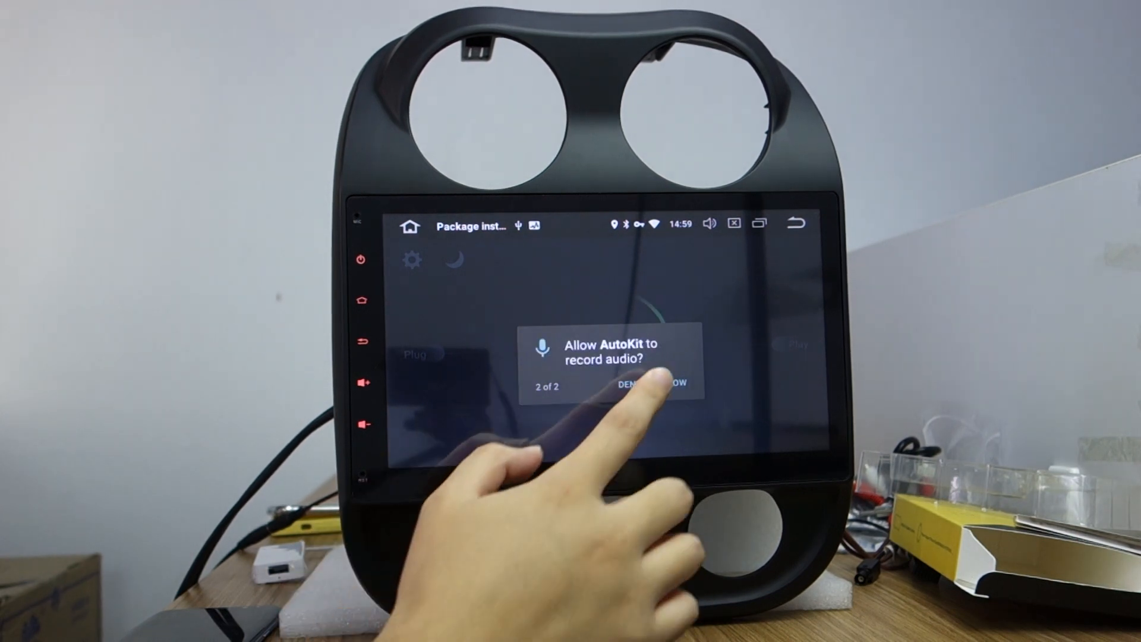
click(674, 387)
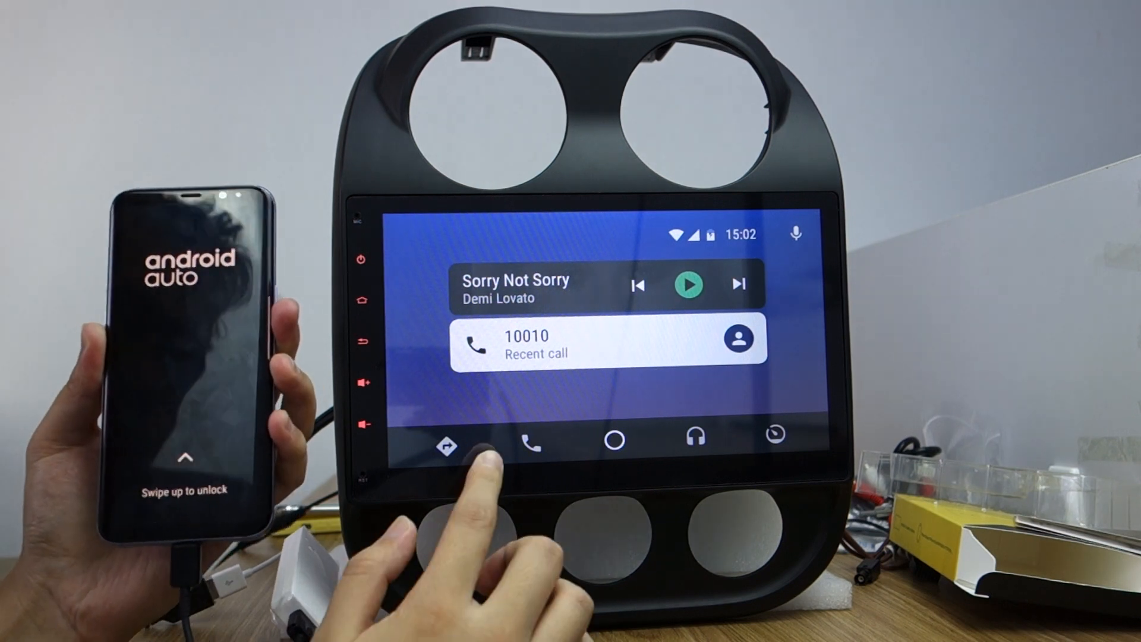
Tour Android Auto: launch Google Maps from the navigation apps, then the phone and calls section
click(449, 446)
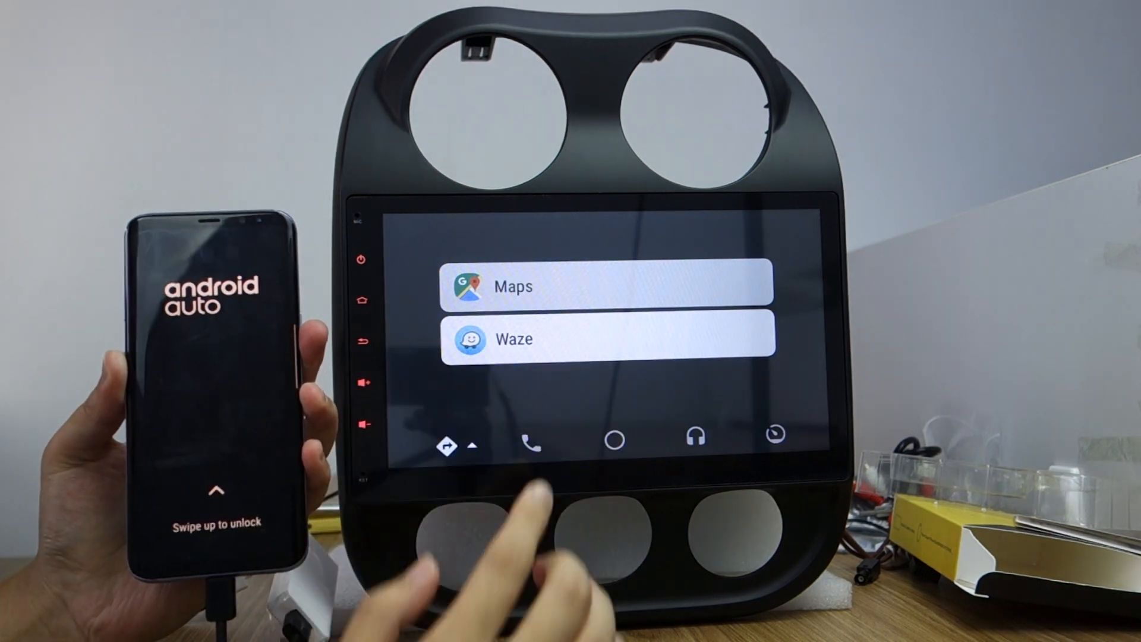
click(606, 286)
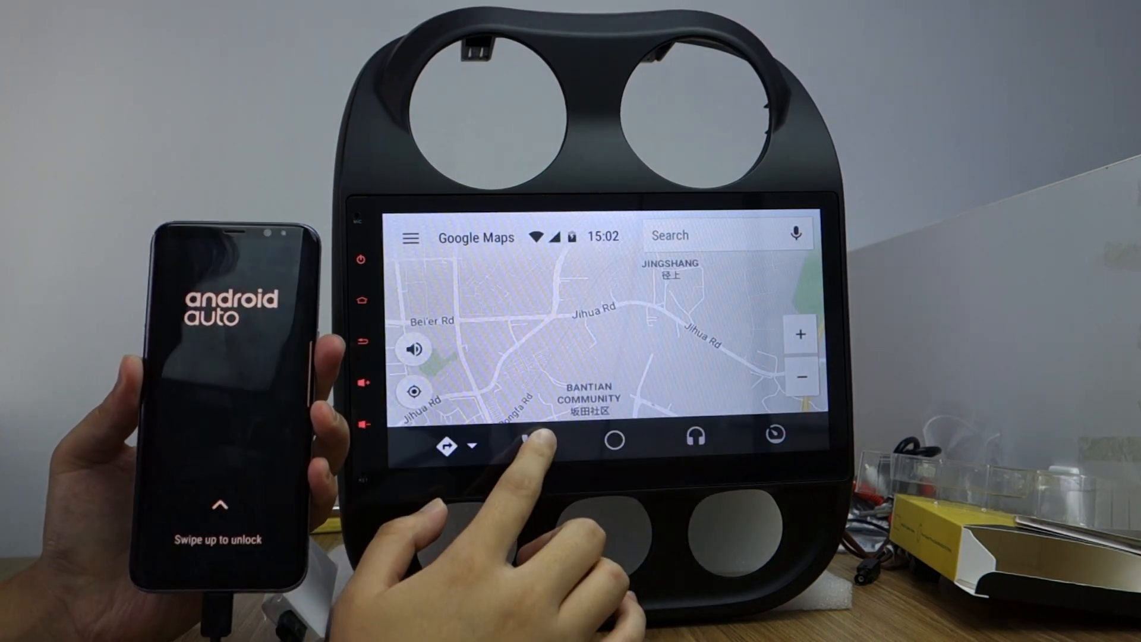
click(531, 445)
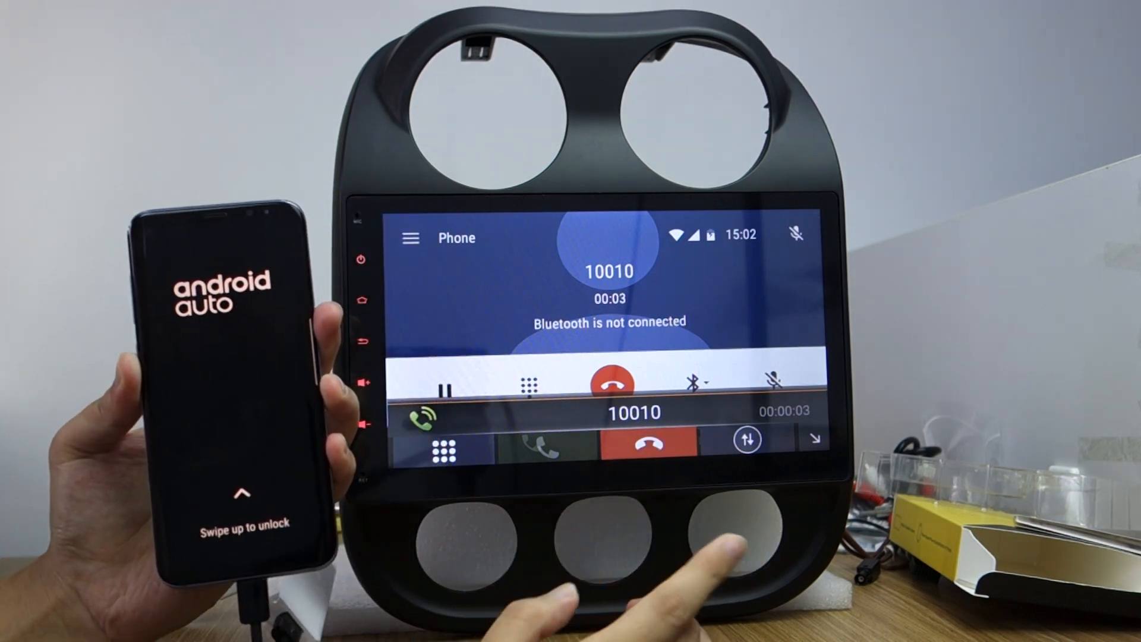
click(641, 442)
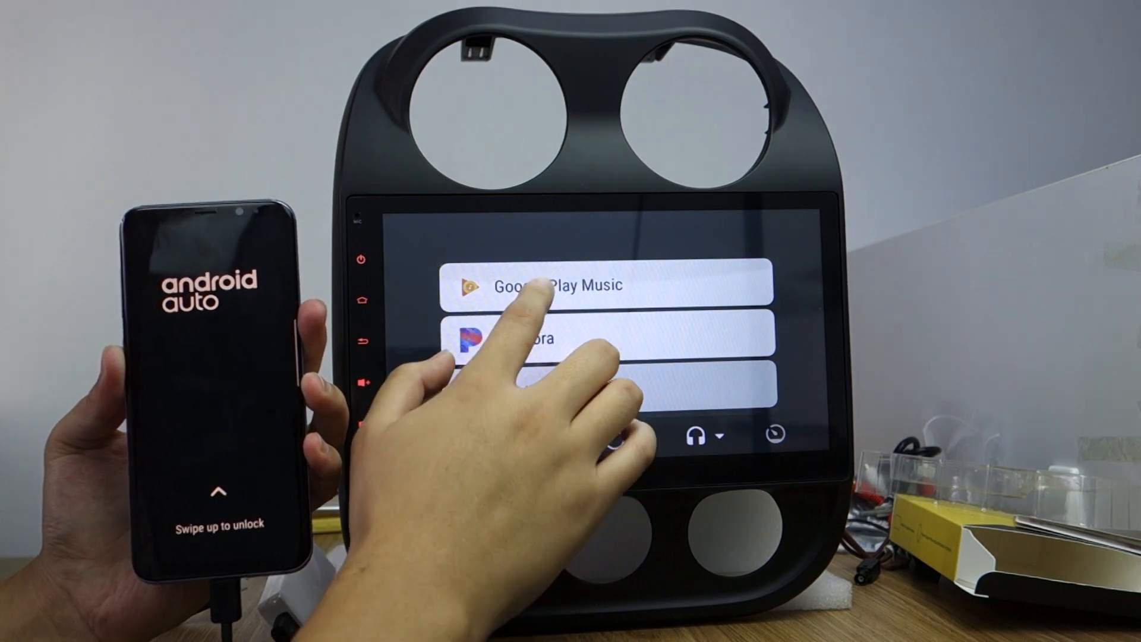
Play music in Google Play Music, then switch the music app to Pandora
click(547, 285)
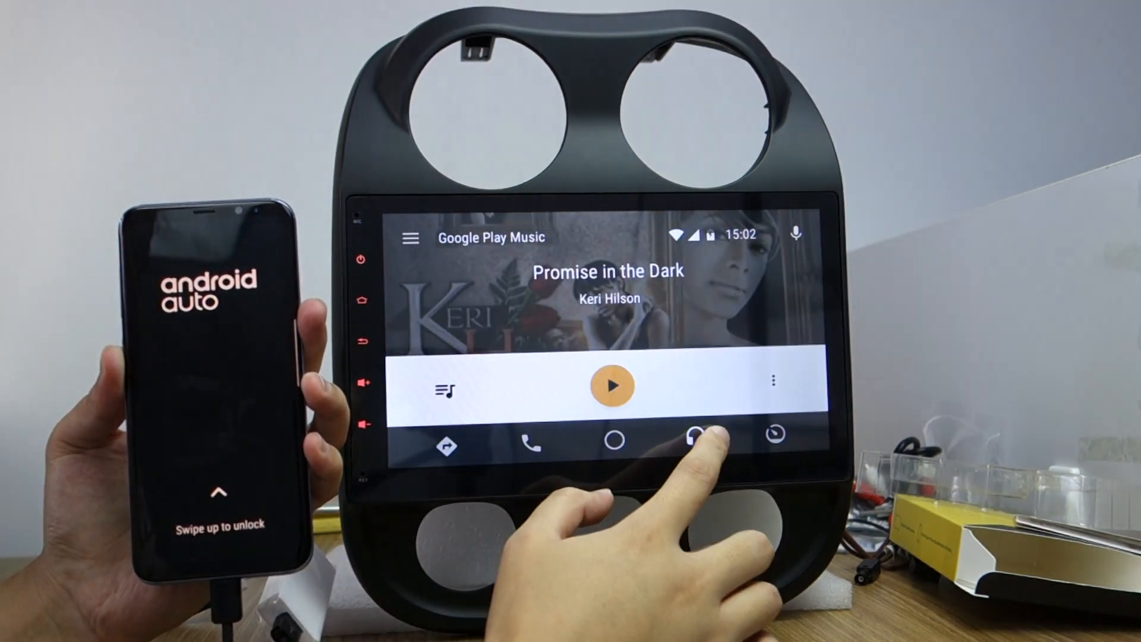
click(693, 438)
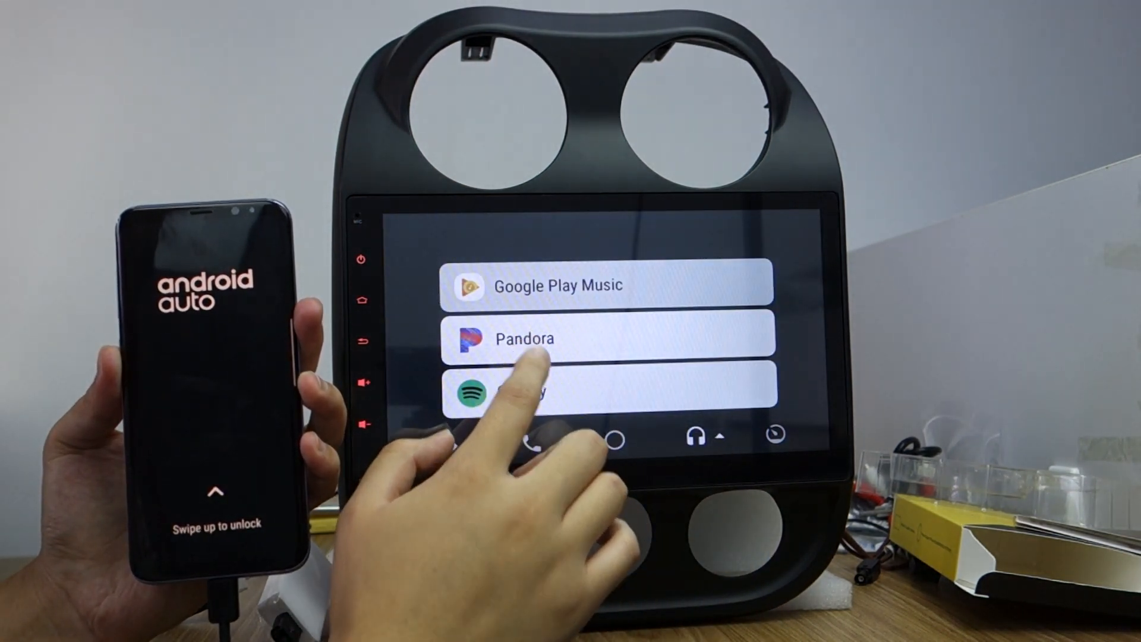
click(524, 392)
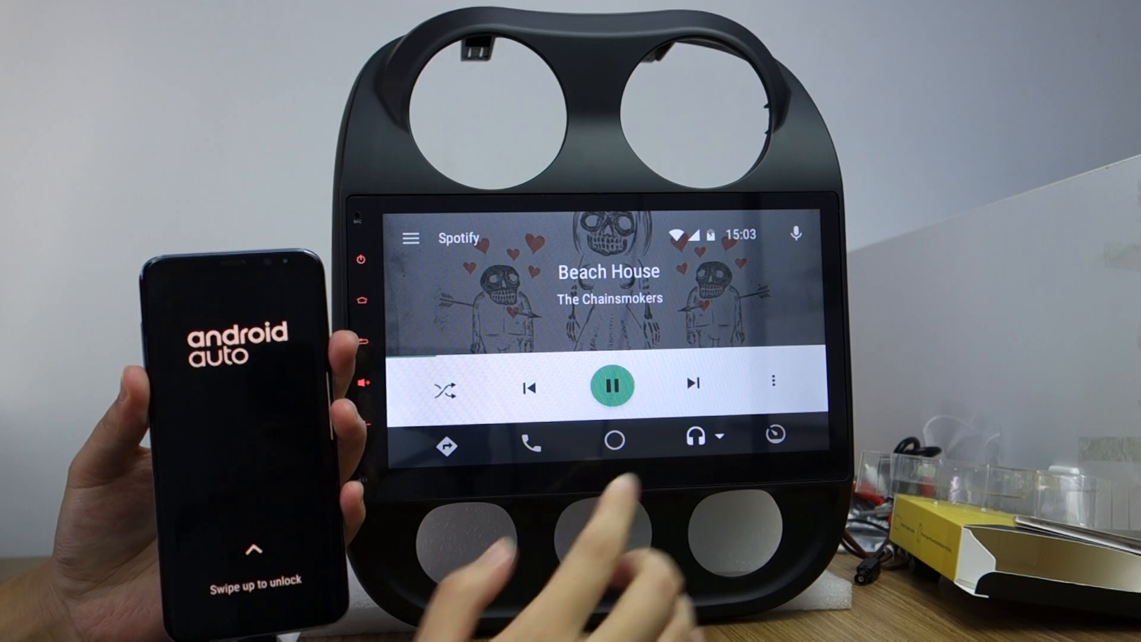
Skip to the next Spotify track twice, then bring up the music app list
click(692, 384)
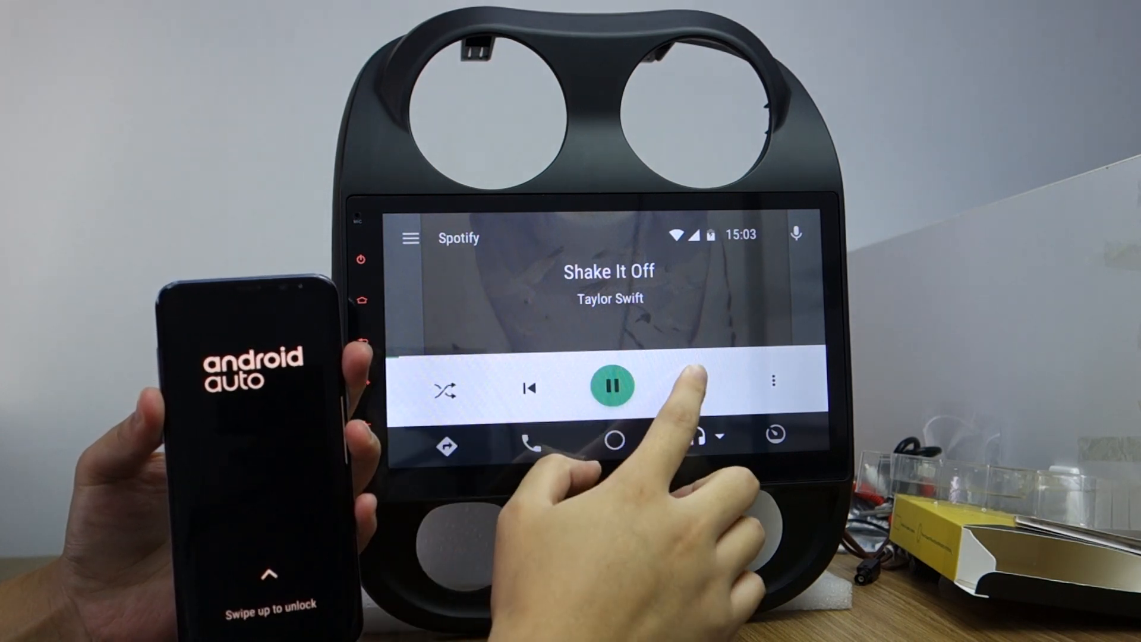
click(694, 385)
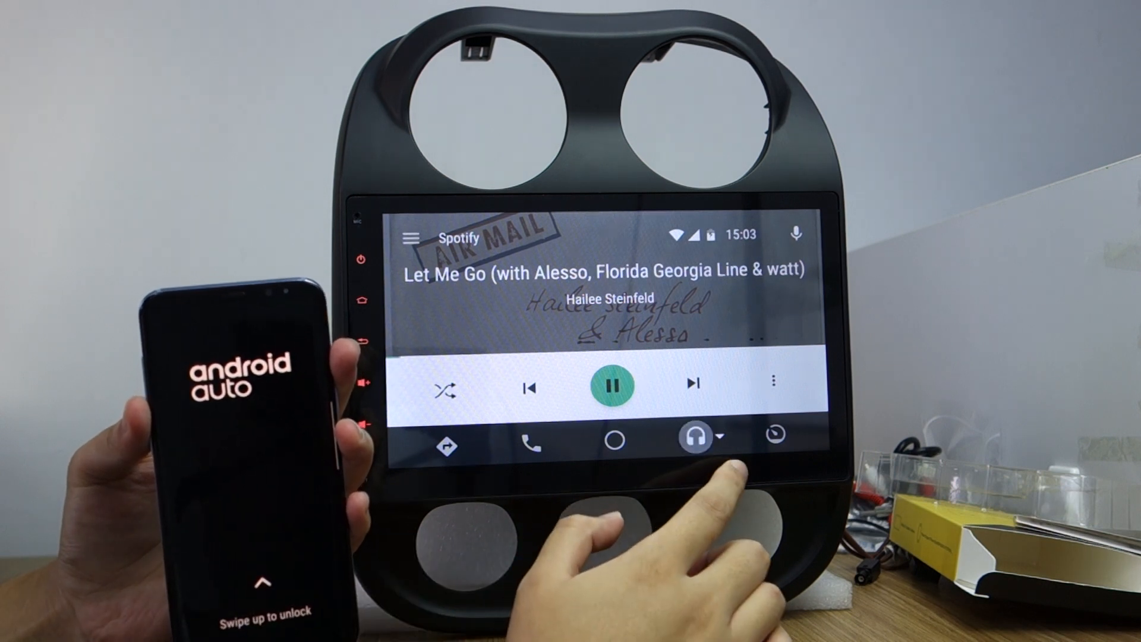
click(697, 438)
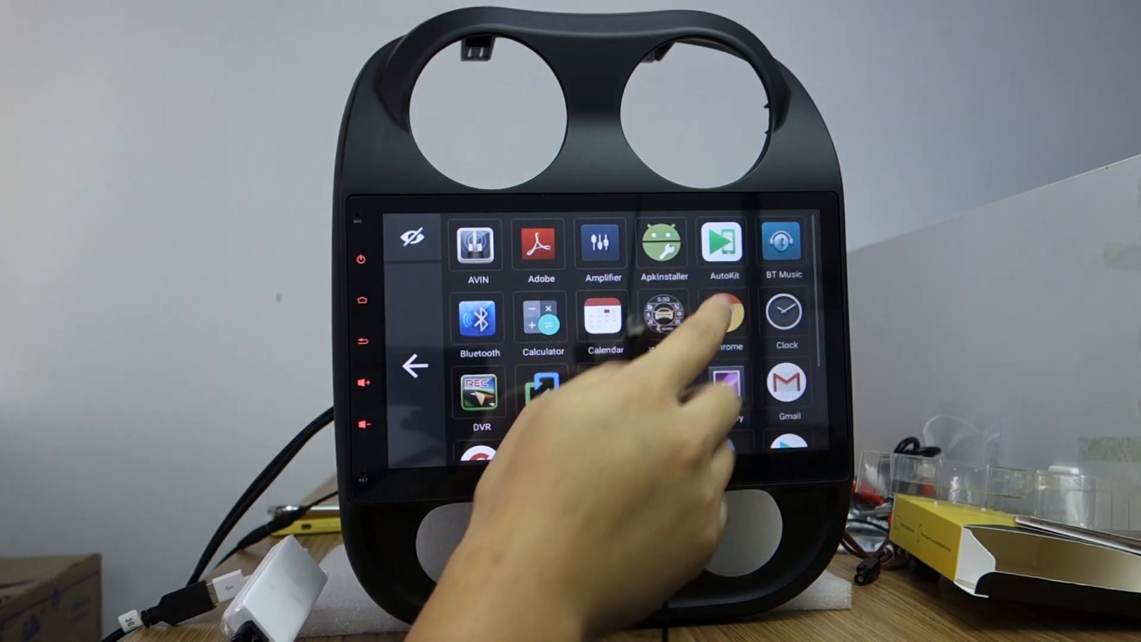
Exit Android Auto back to the launcher's app drawer grid
click(723, 244)
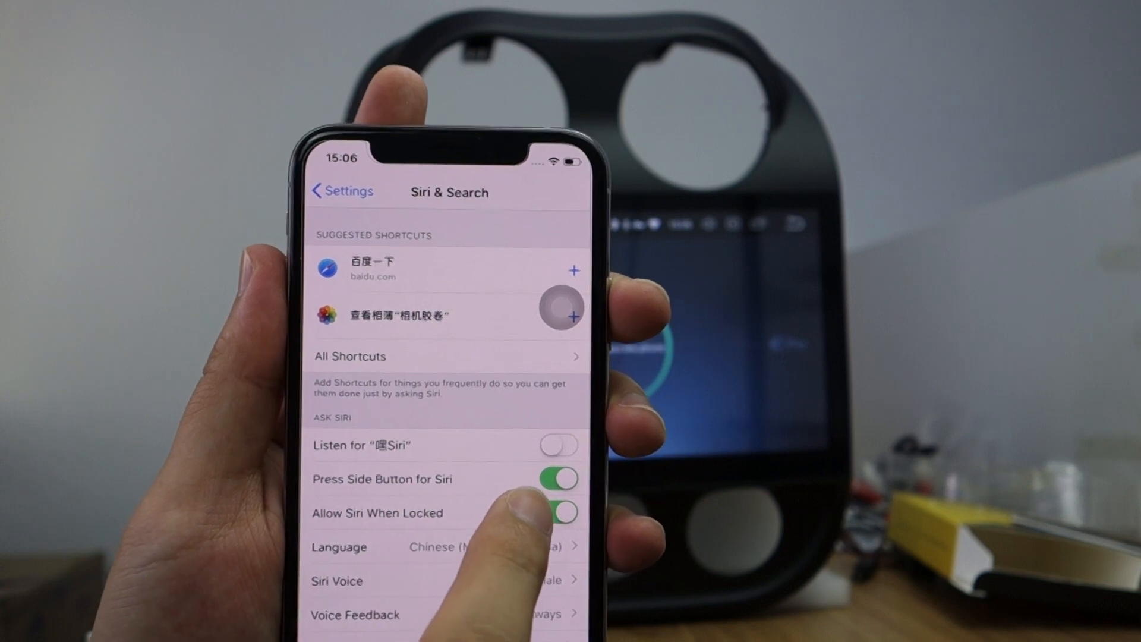
Turn on Allow Siri When Locked in the iPhone's Siri & Search settings
click(342, 192)
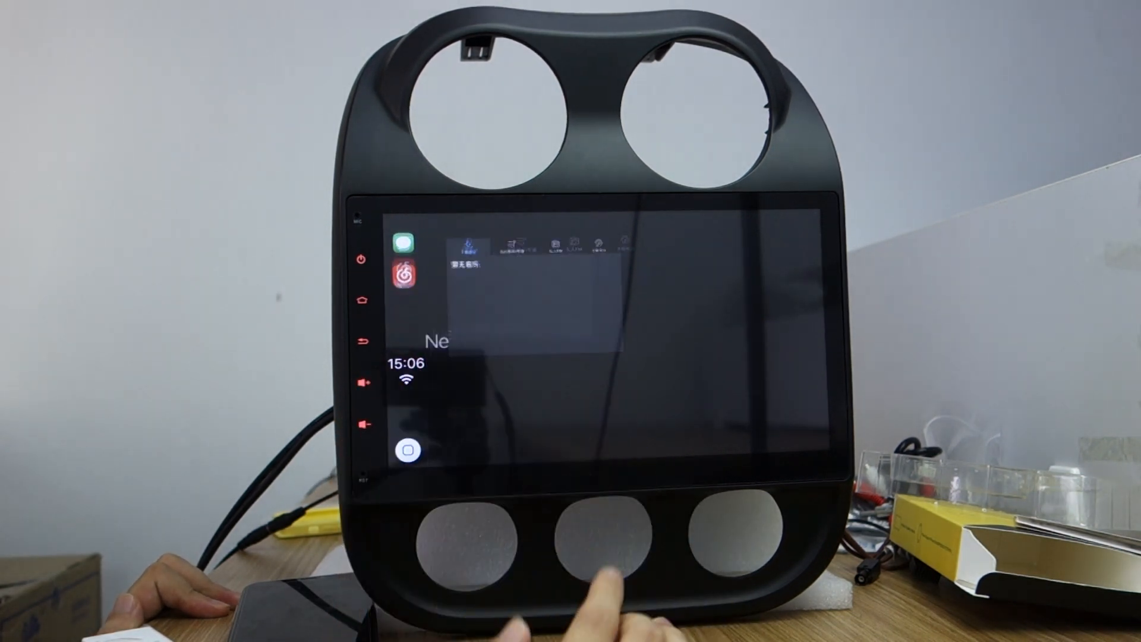
Use the iPhone XS's CarPlay apps on the head unit screen via AutoKit
click(400, 275)
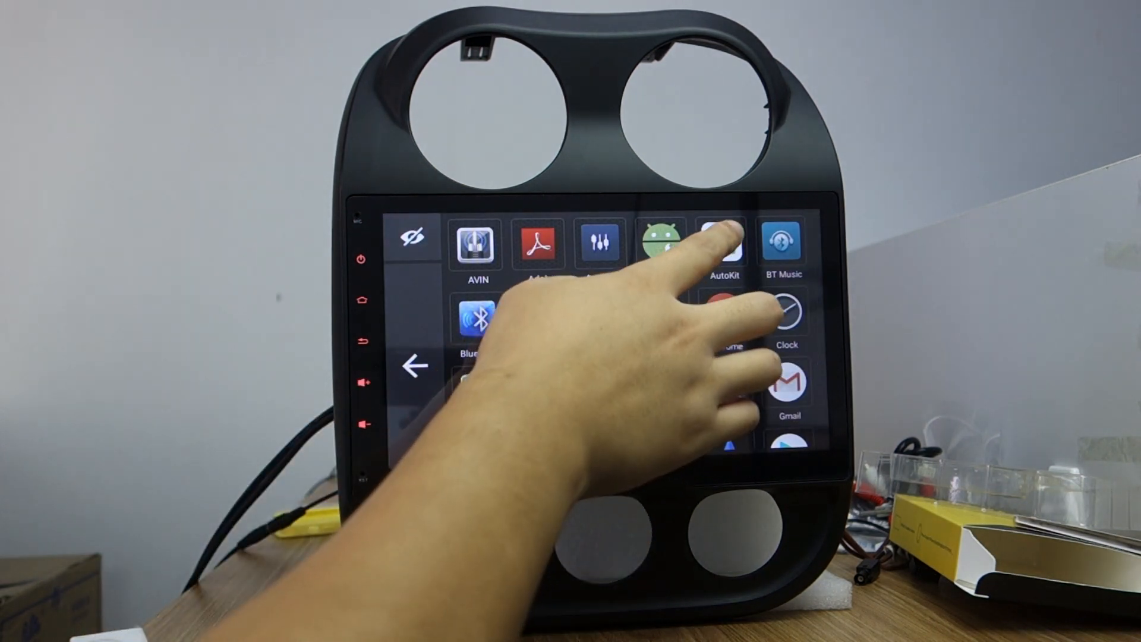
Launch AutoKit from the app drawer so it waits for a phone connection
click(727, 244)
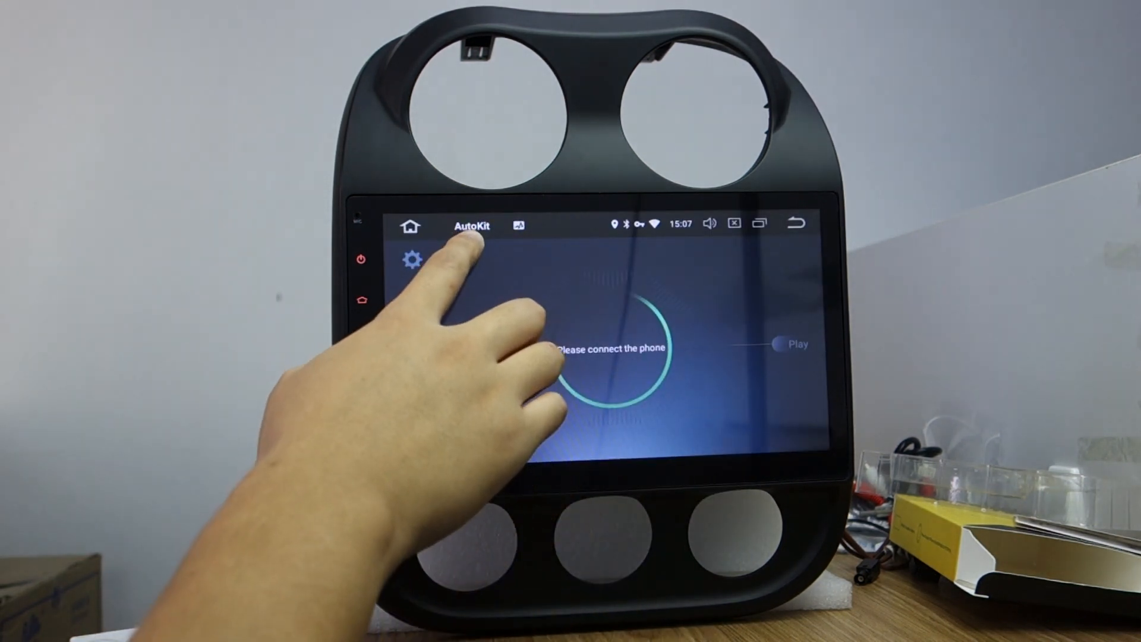